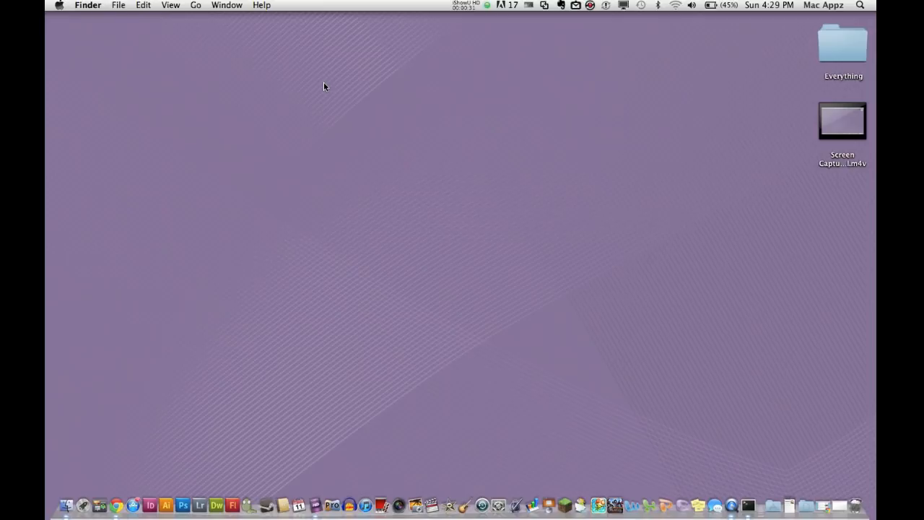
mouse_move(617, 121)
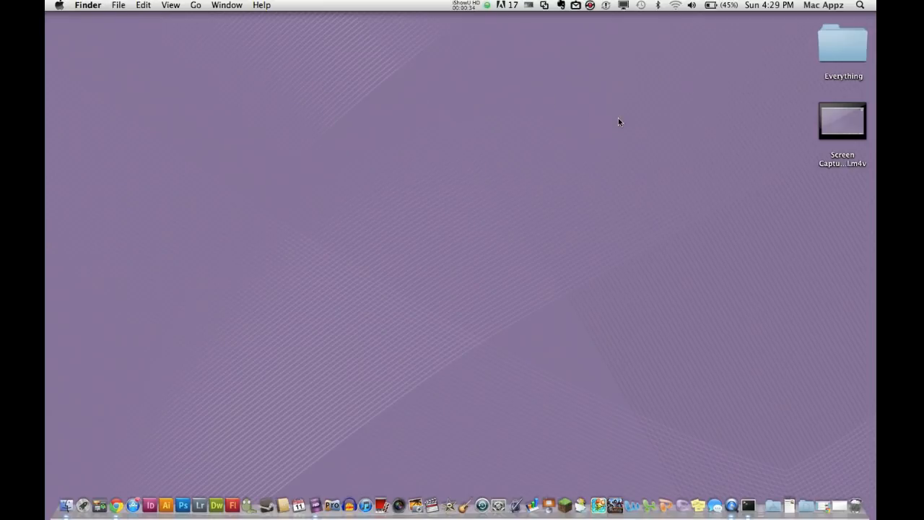
mouse_move(708, 98)
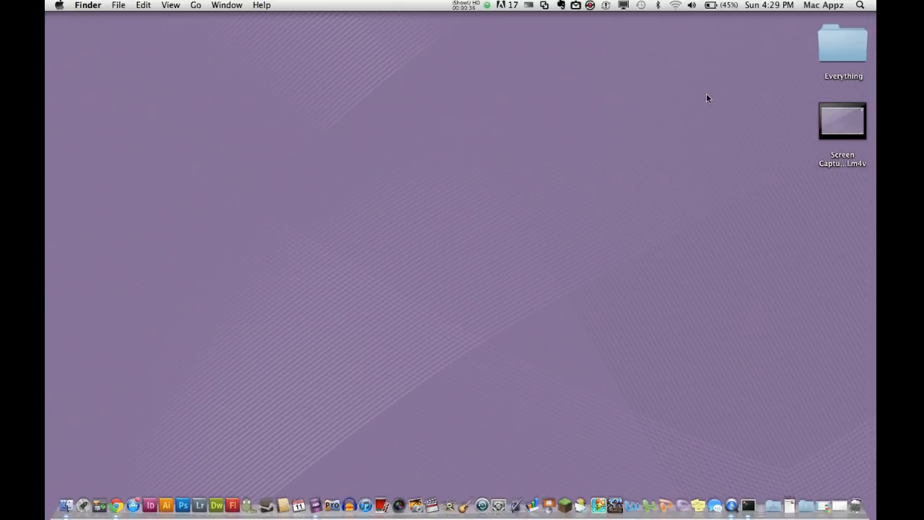
mouse_move(676, 78)
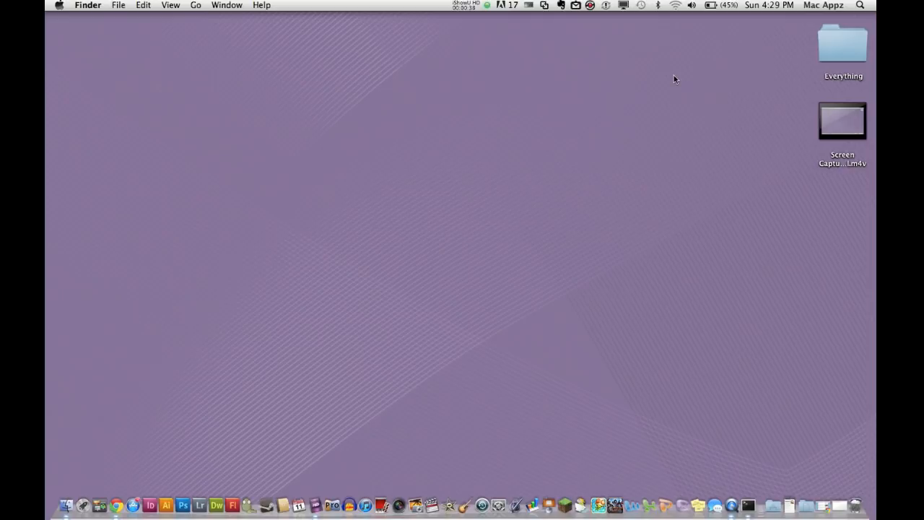
mouse_move(720, 81)
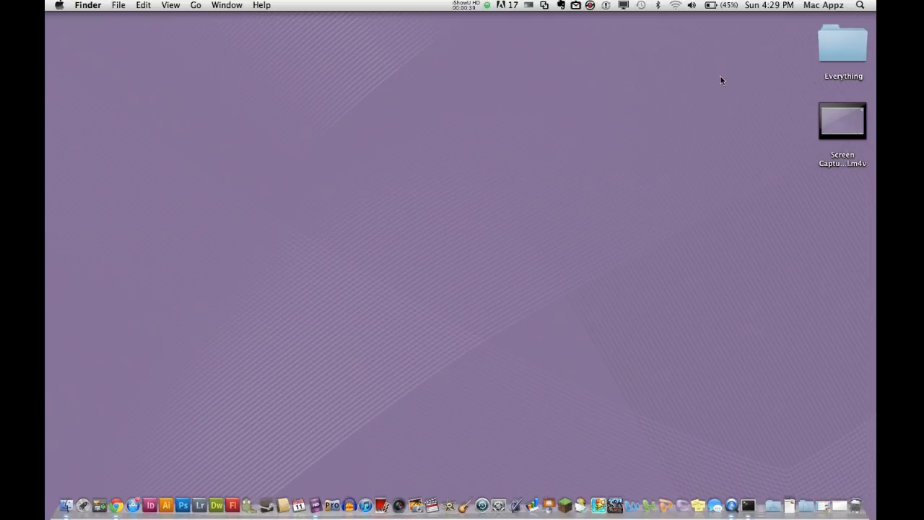
mouse_move(780, 57)
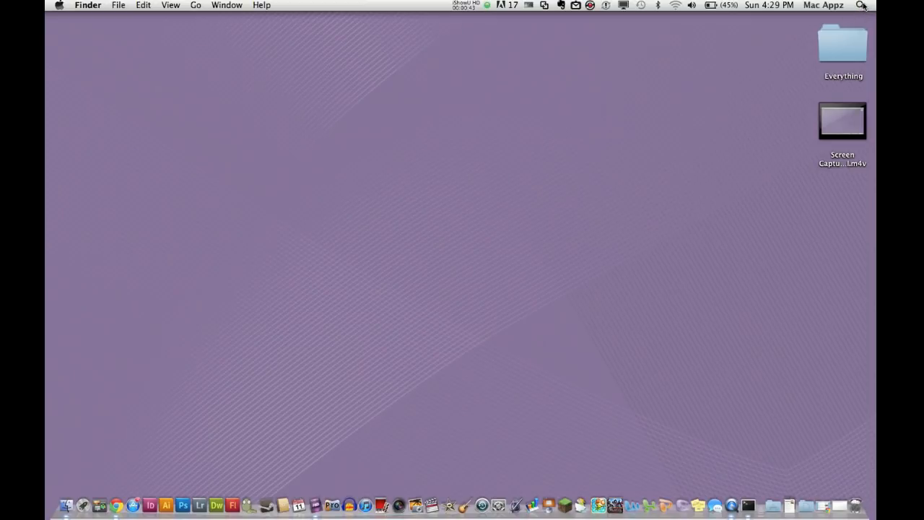
Search Spotlight for 'terminal' and launch the Terminal application
left_click(860, 6)
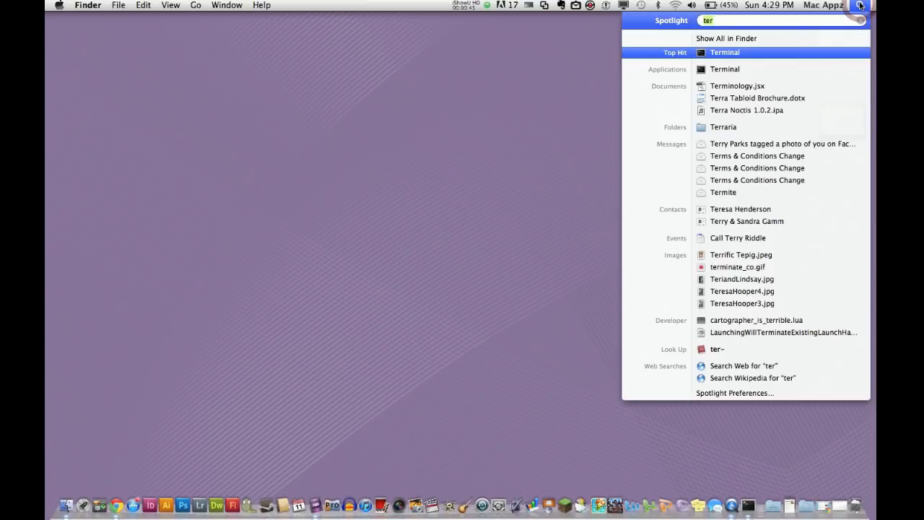
type("m")
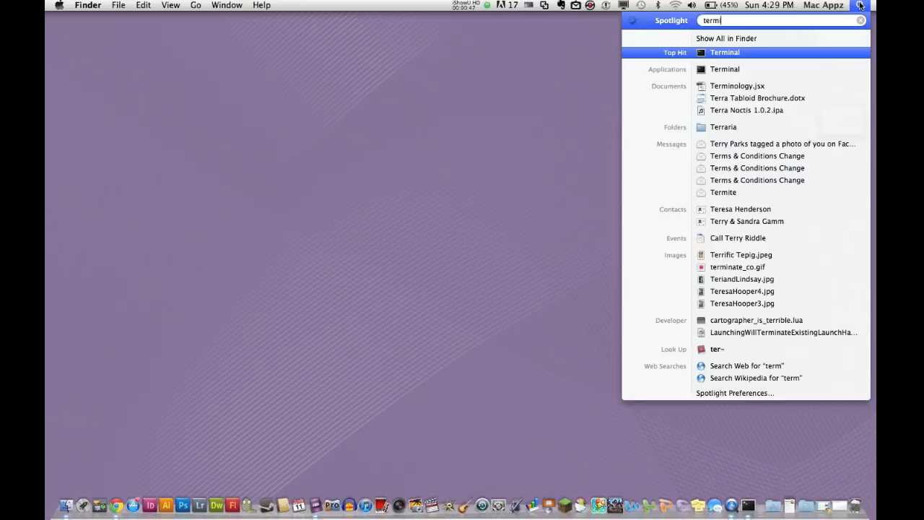
type("inal")
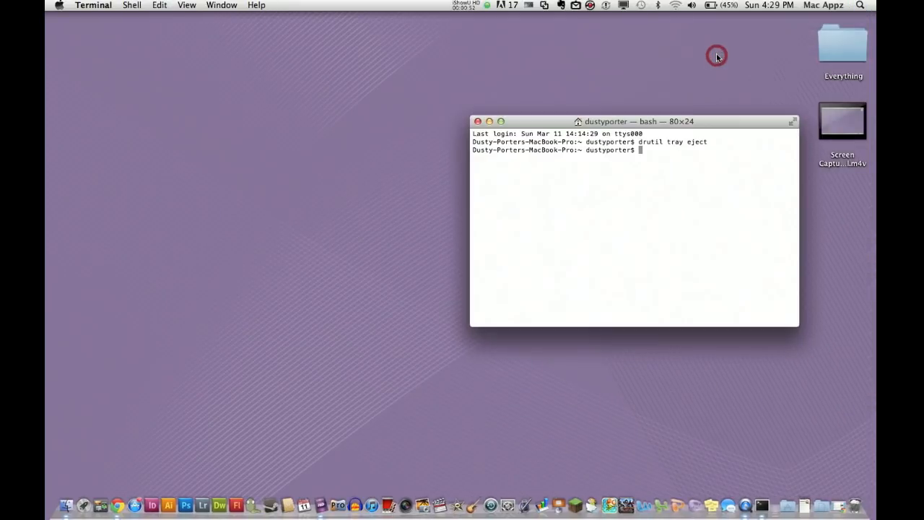
mouse_move(635, 127)
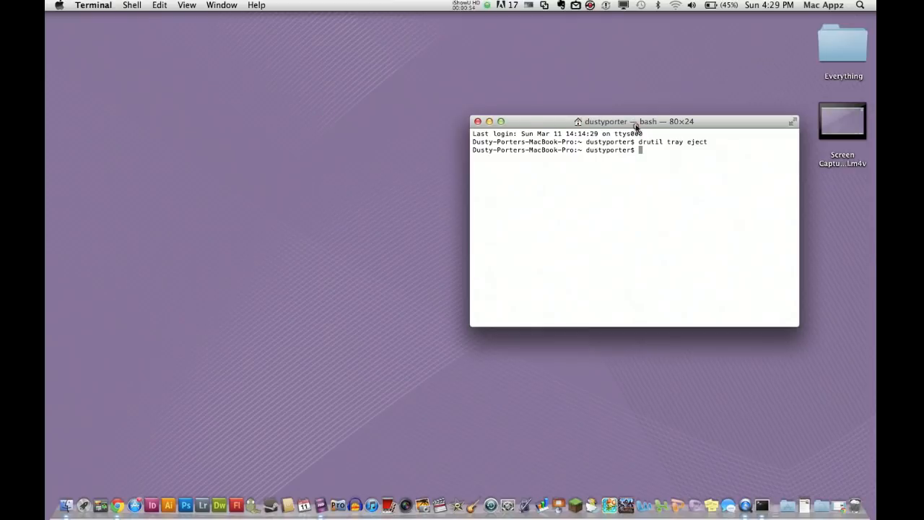
Run 'drutil tray eject' to force the stuck disc out of the optical drive
left_click_drag(634, 121, 497, 63)
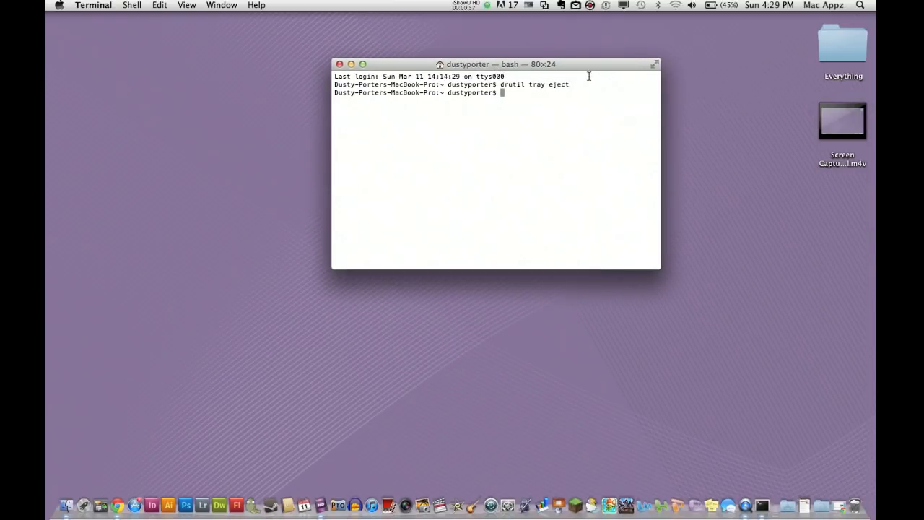
type("drutil")
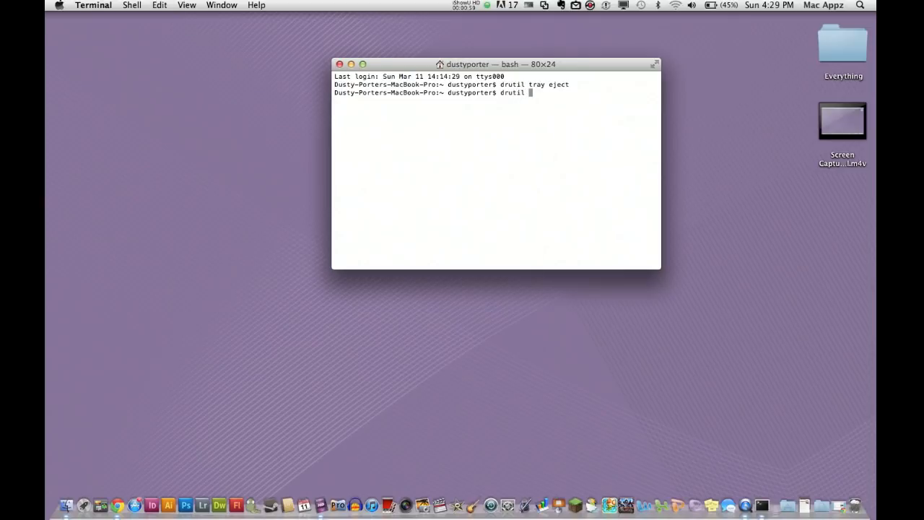
type("tray")
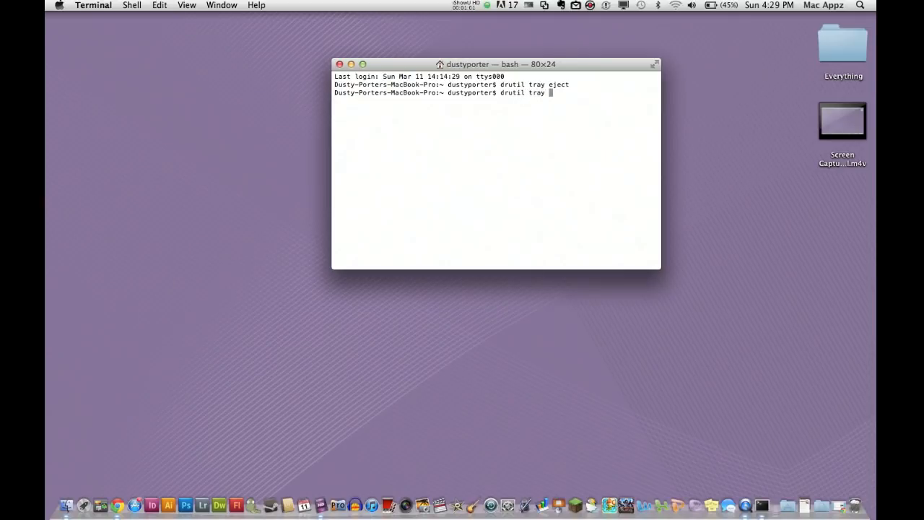
type("eject")
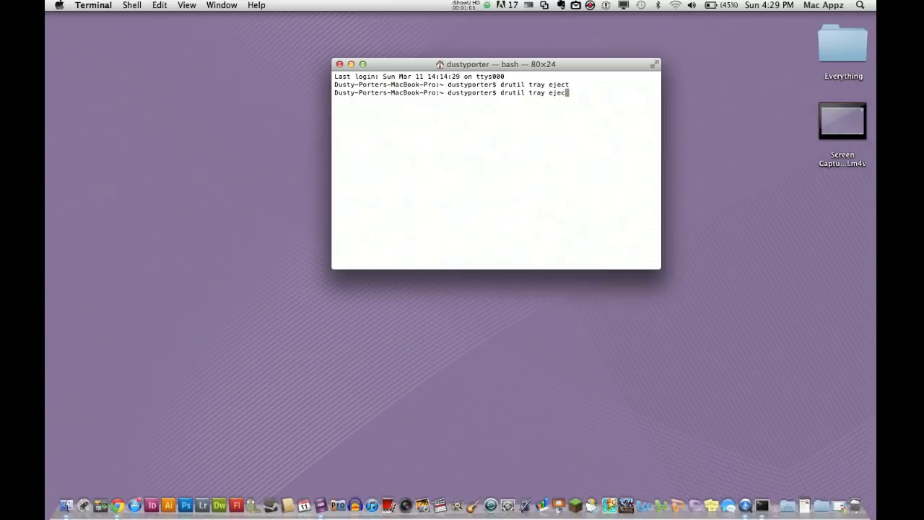
key("Return")
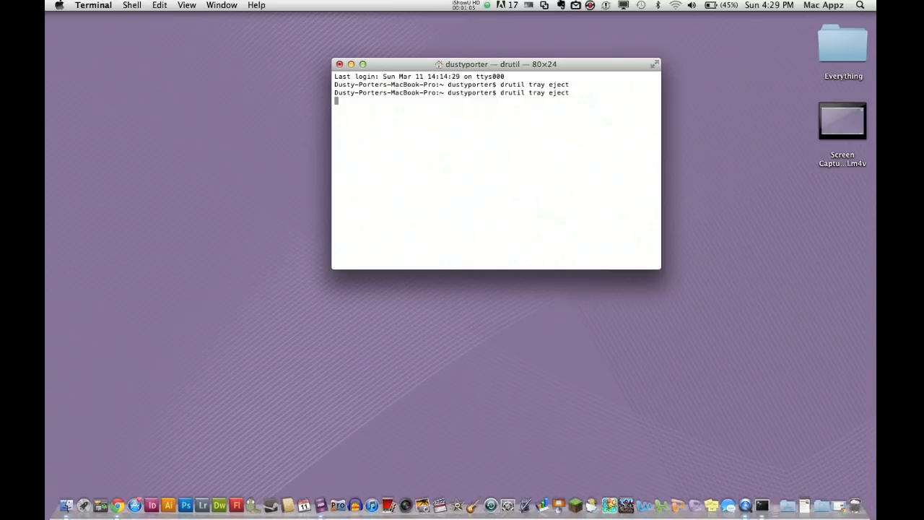
key("Return")
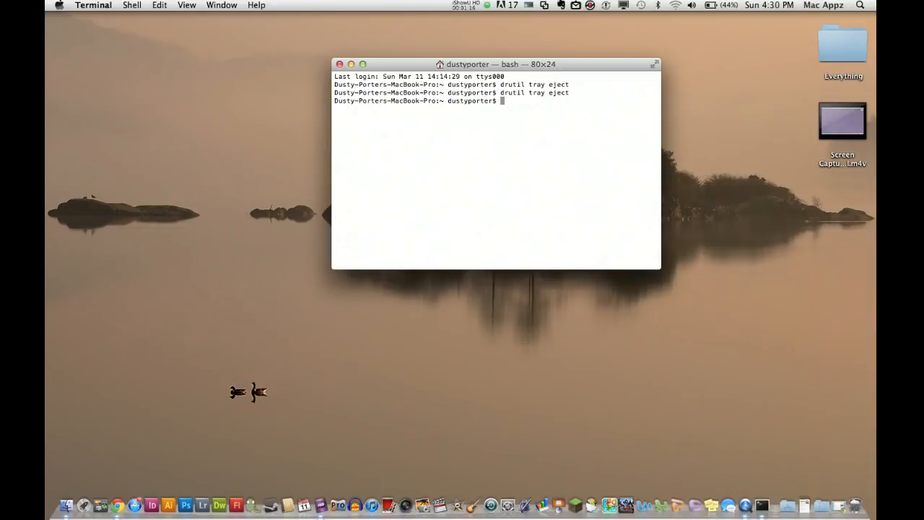
mouse_move(407, 65)
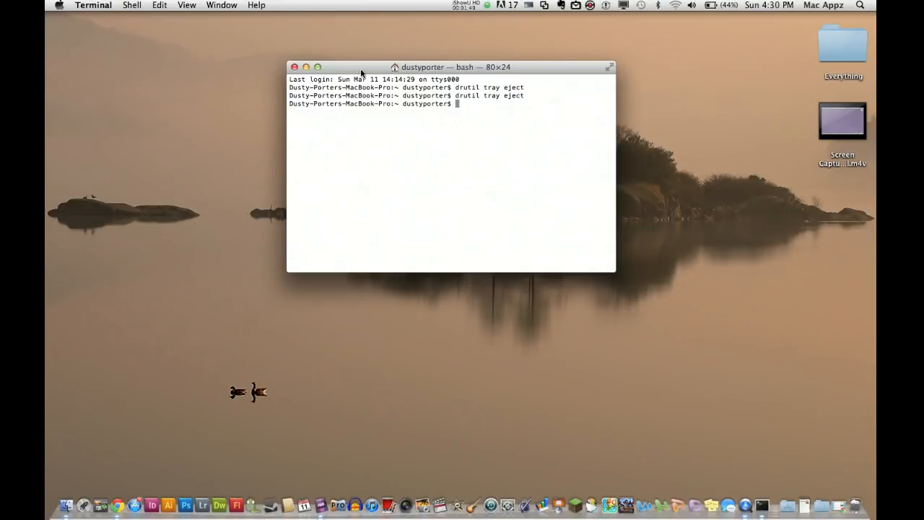
mouse_move(390, 155)
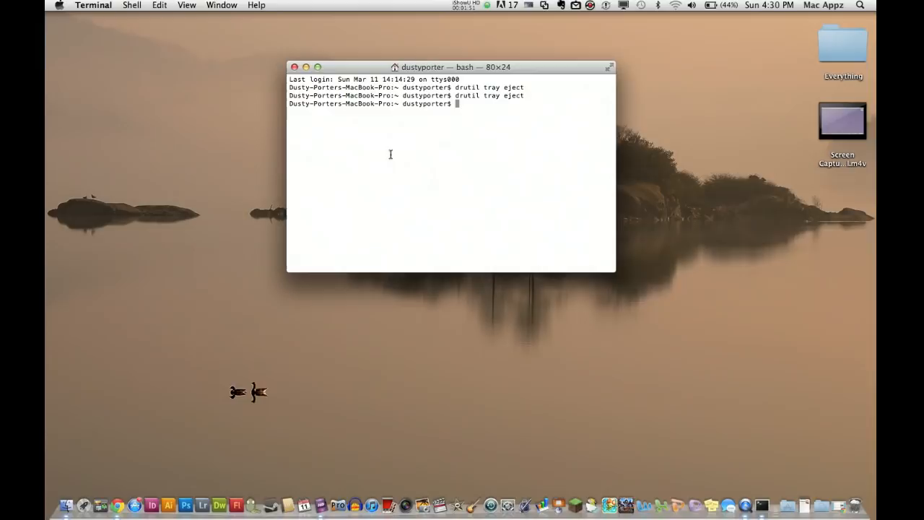
mouse_move(480, 119)
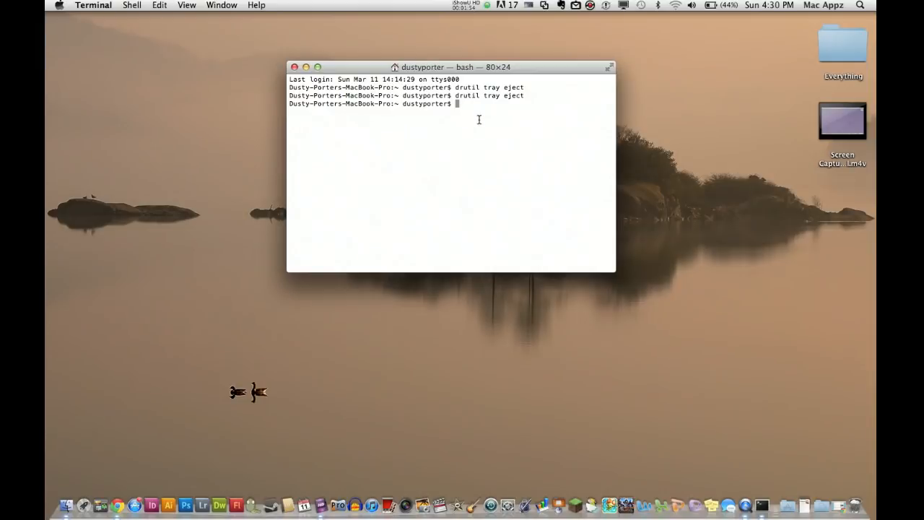
mouse_move(396, 147)
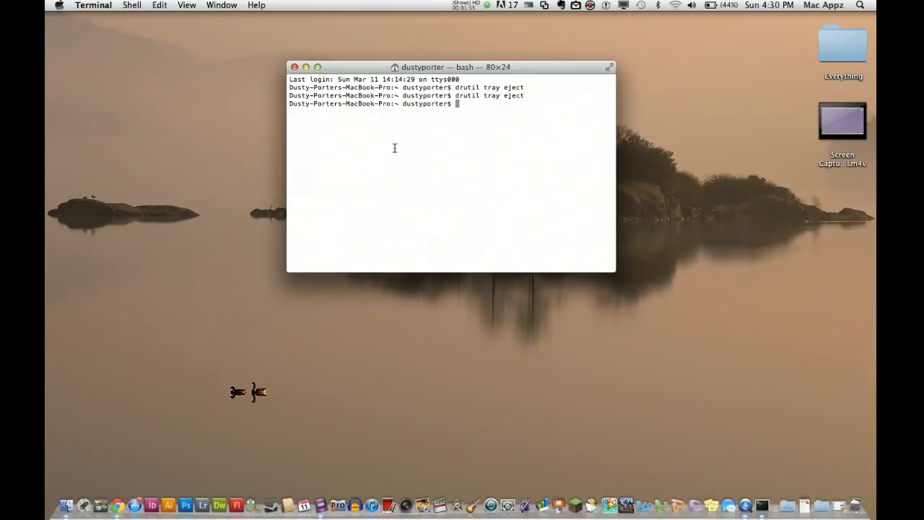